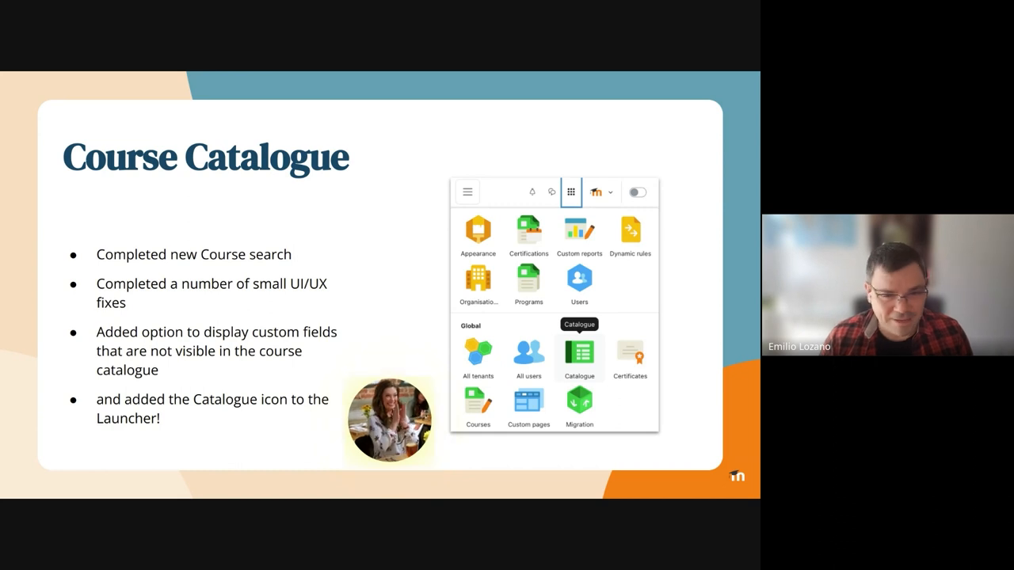
Step: Leave the slides and show the Learning catalogue settings page in the browser
key("Right")
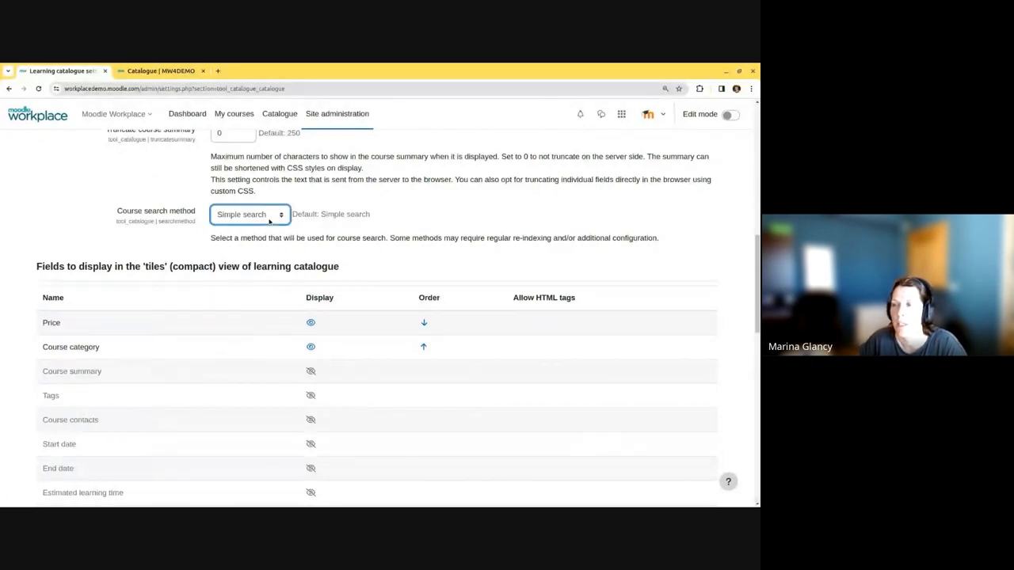
Step: Change the Course search method dropdown from simple search to Extended search
left_click(249, 214)
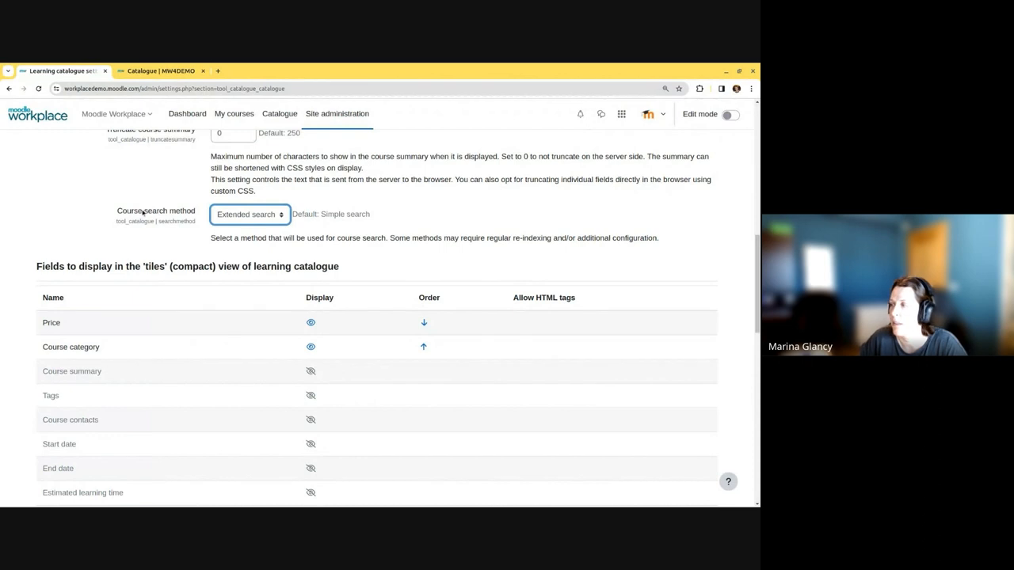
scroll("down", 3)
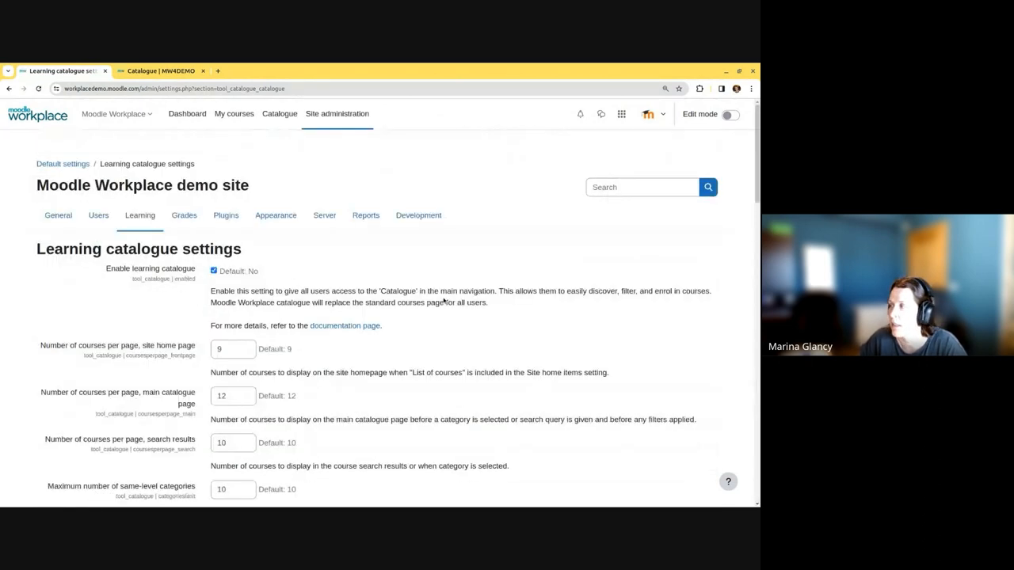
scroll("down", 3)
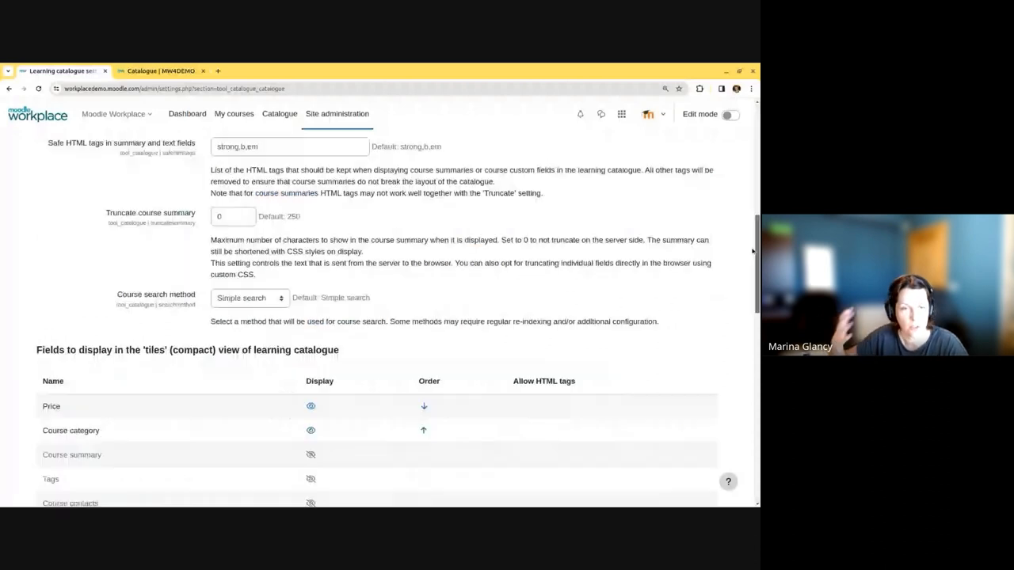
scroll("down", 3)
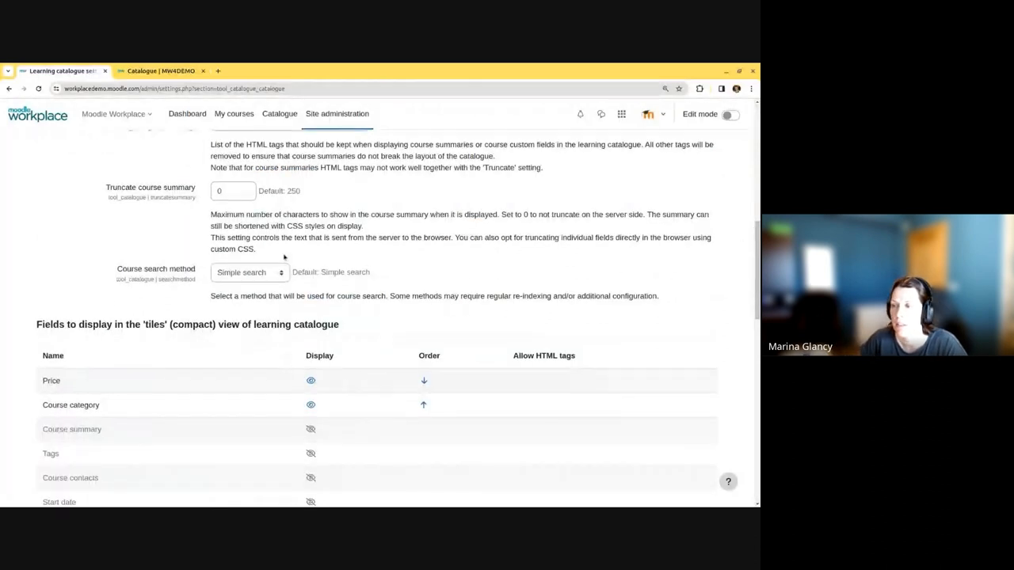
left_click(249, 271)
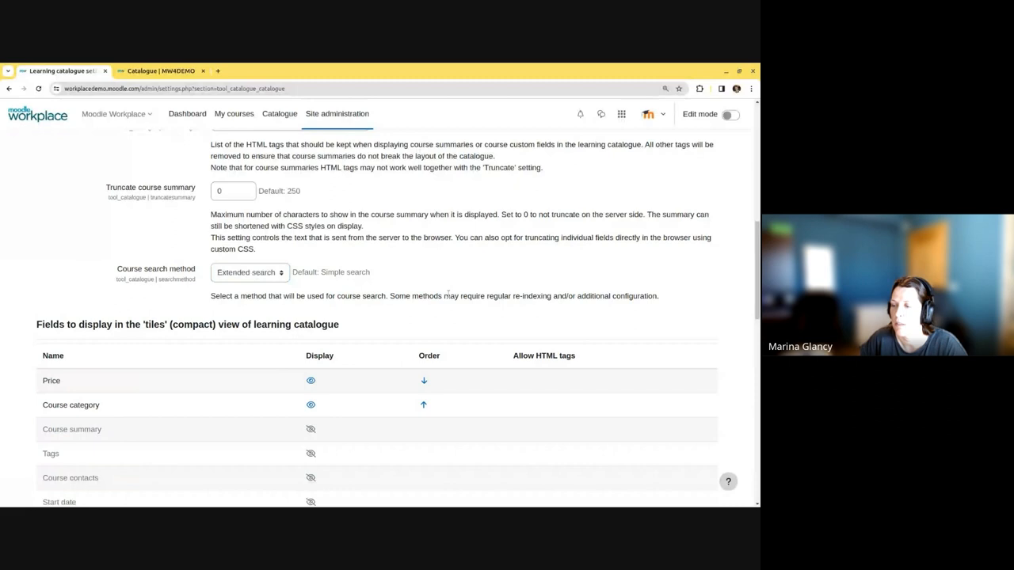
scroll("down", 3)
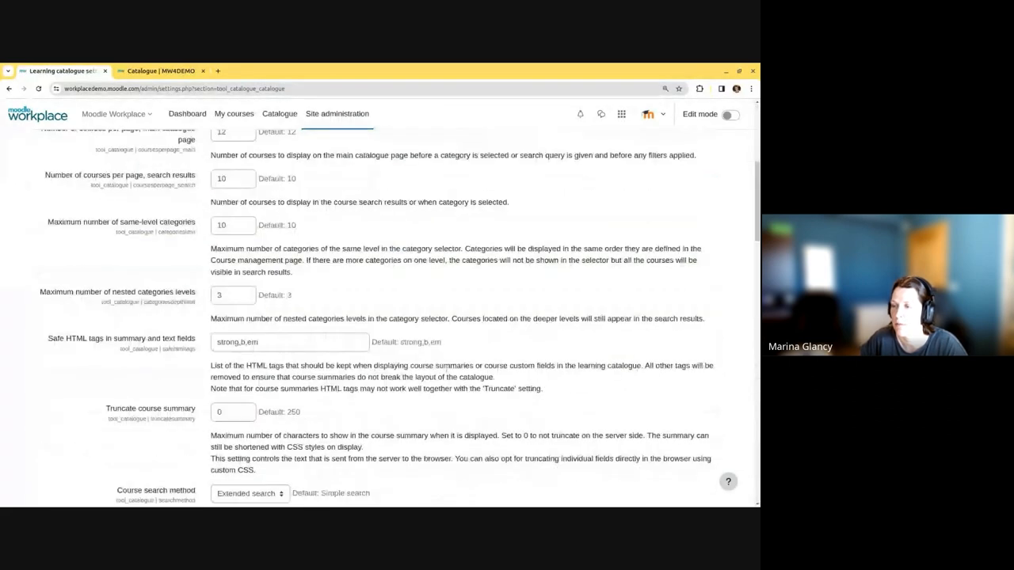
Step: Scroll past the tile and filter tables to the 'Fields to search for keywords' section
scroll("down", 3)
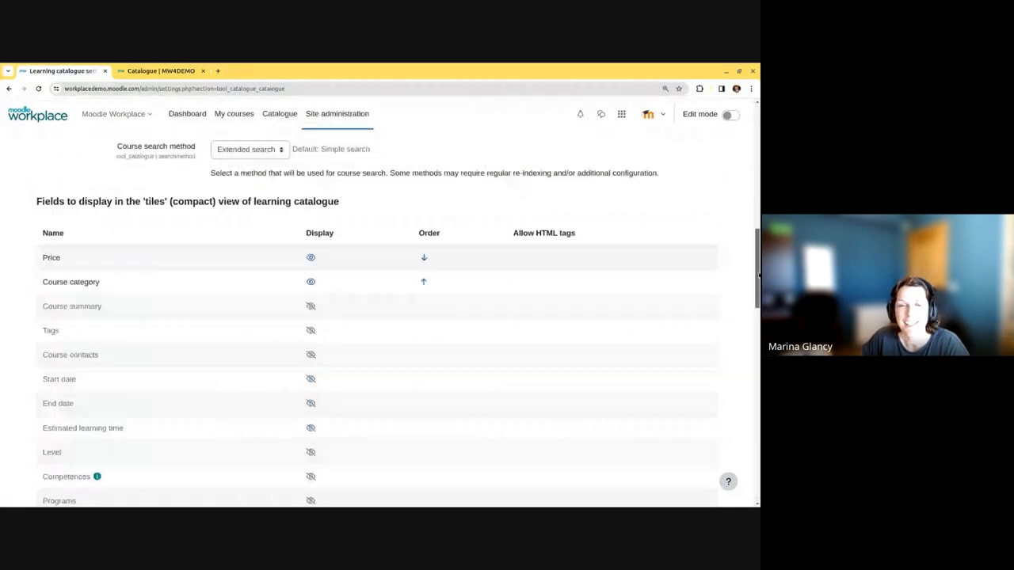
scroll("down", 3)
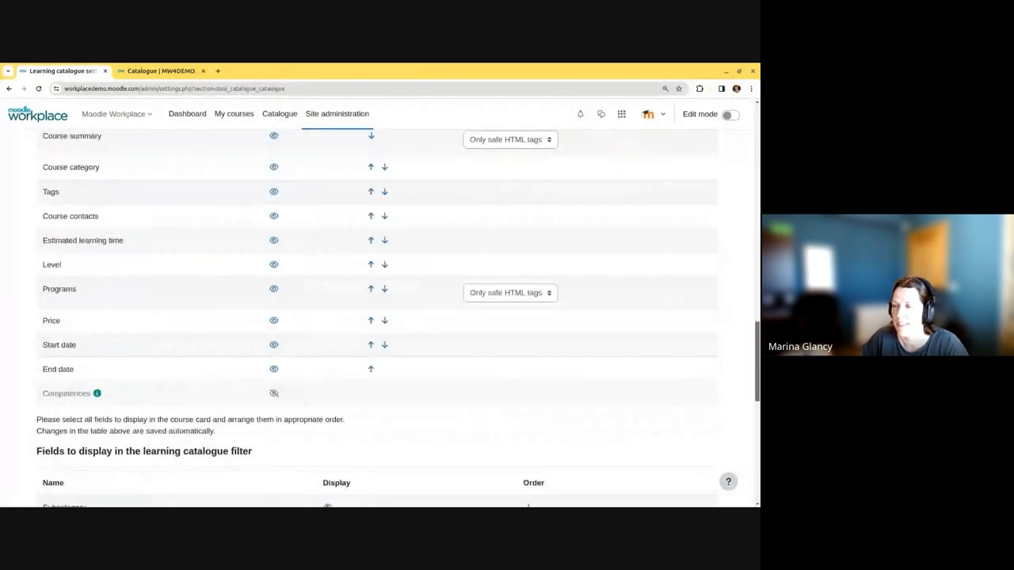
scroll("down", 3)
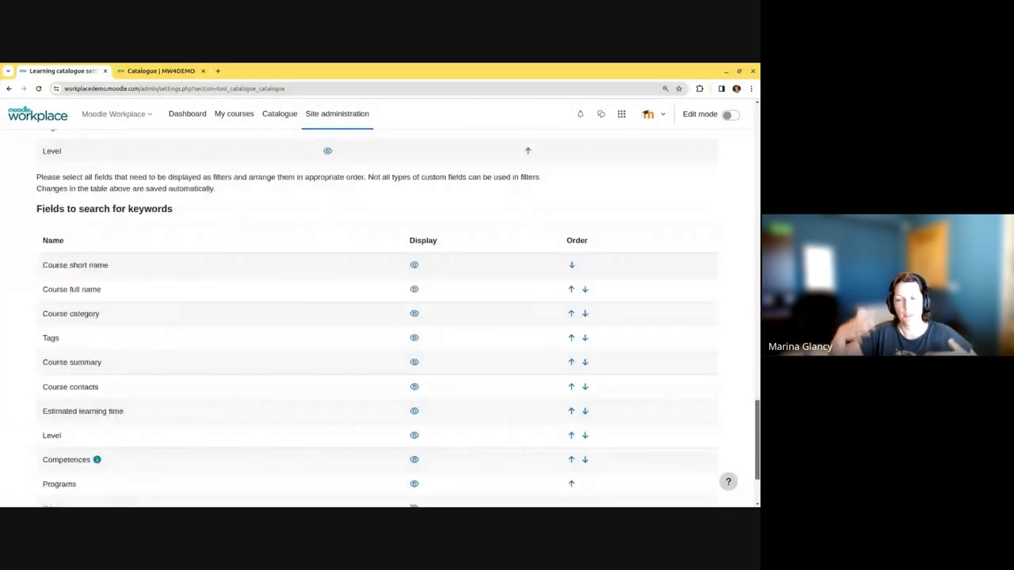
scroll("down", 3)
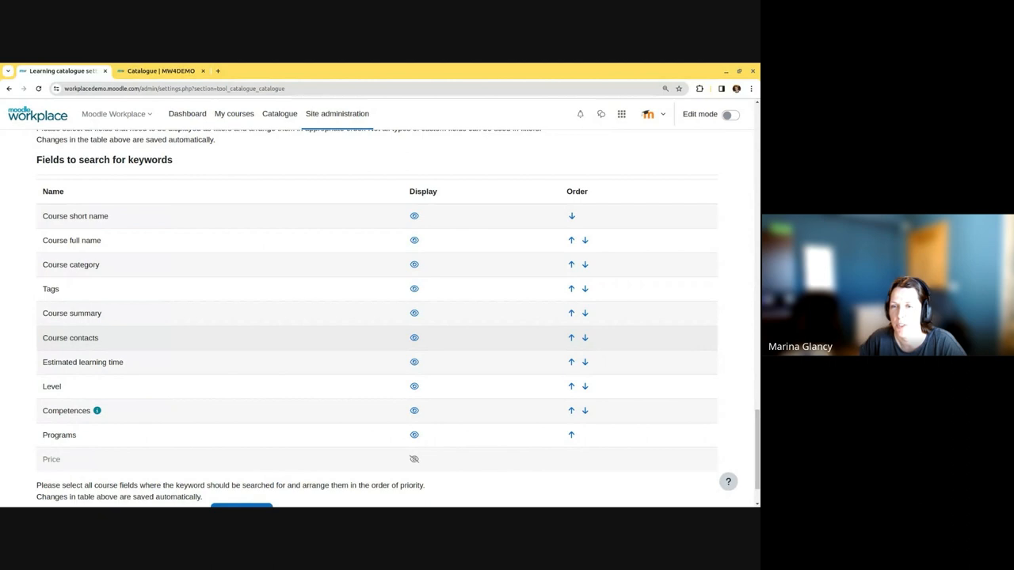
mouse_move(701, 341)
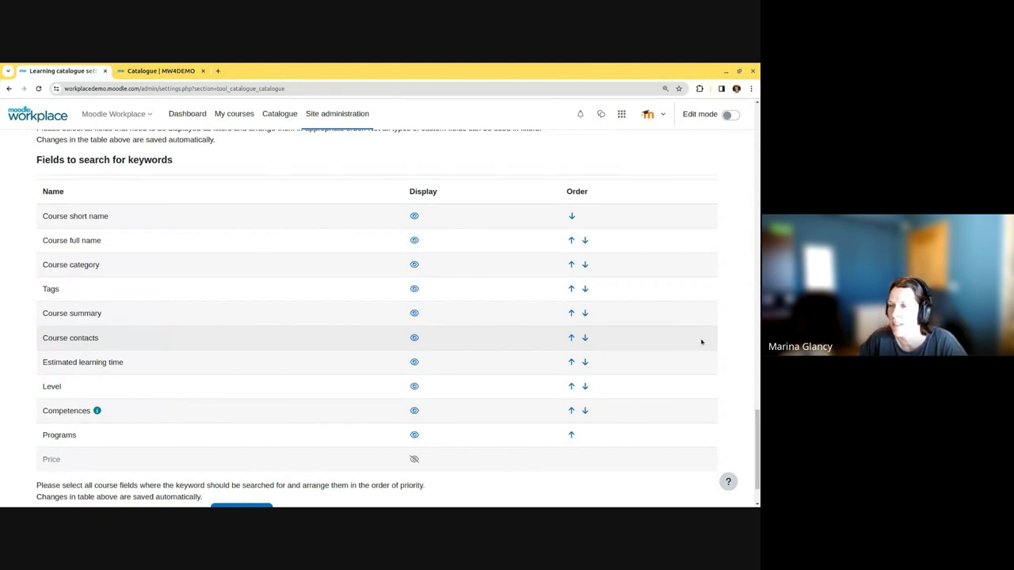
mouse_move(389, 495)
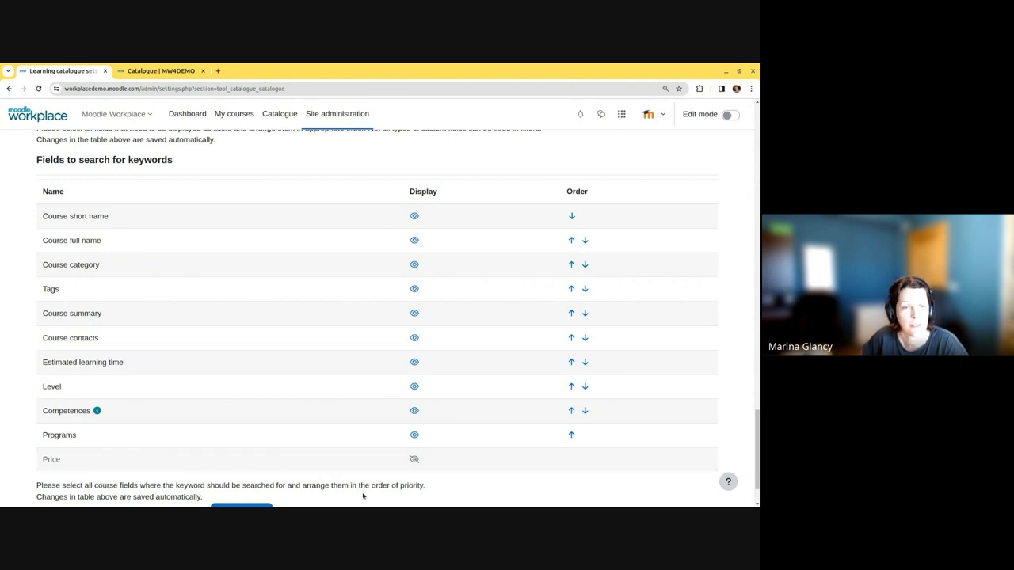
mouse_move(71, 240)
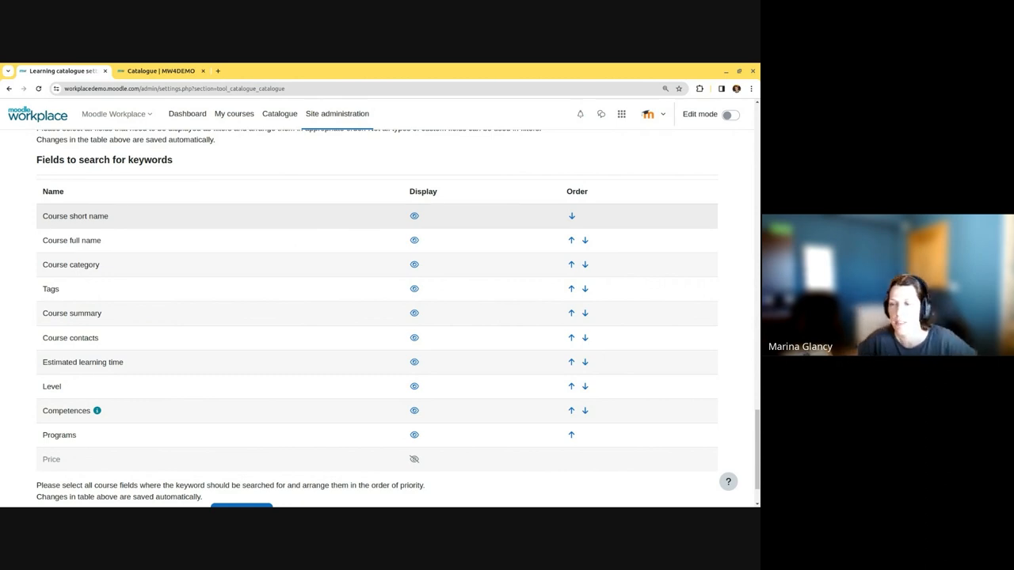
mouse_move(82, 222)
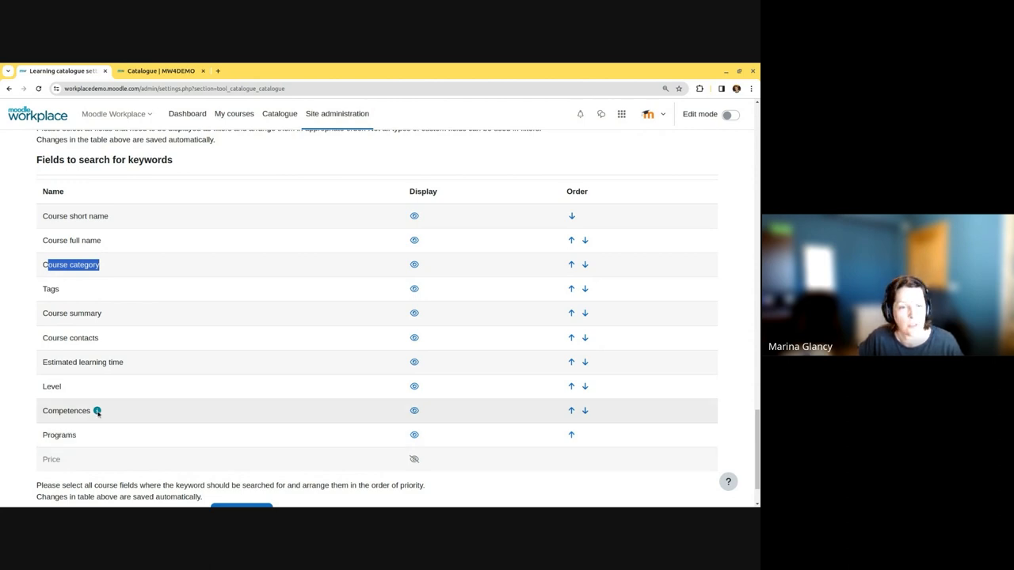
mouse_move(104, 452)
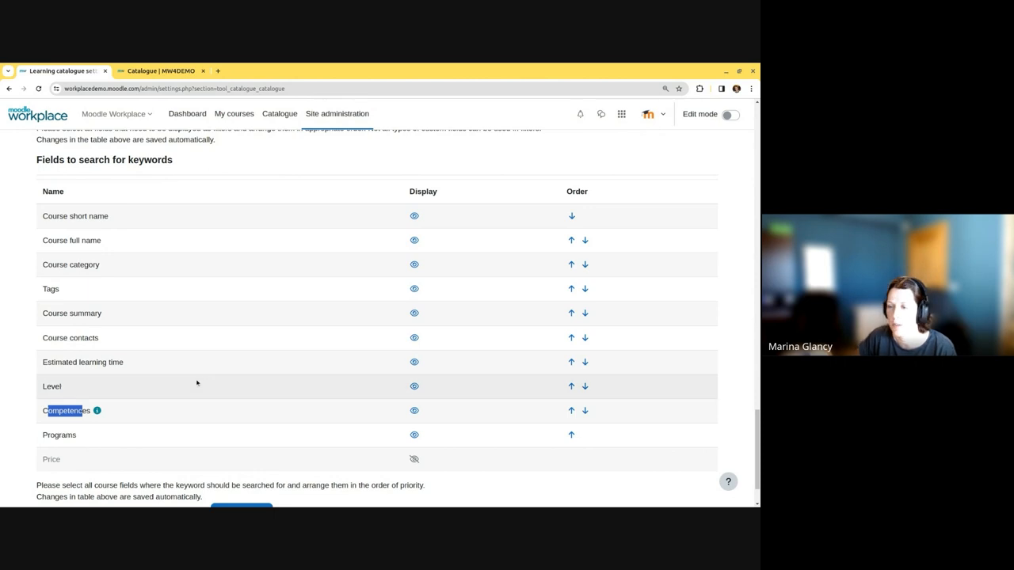
mouse_move(345, 244)
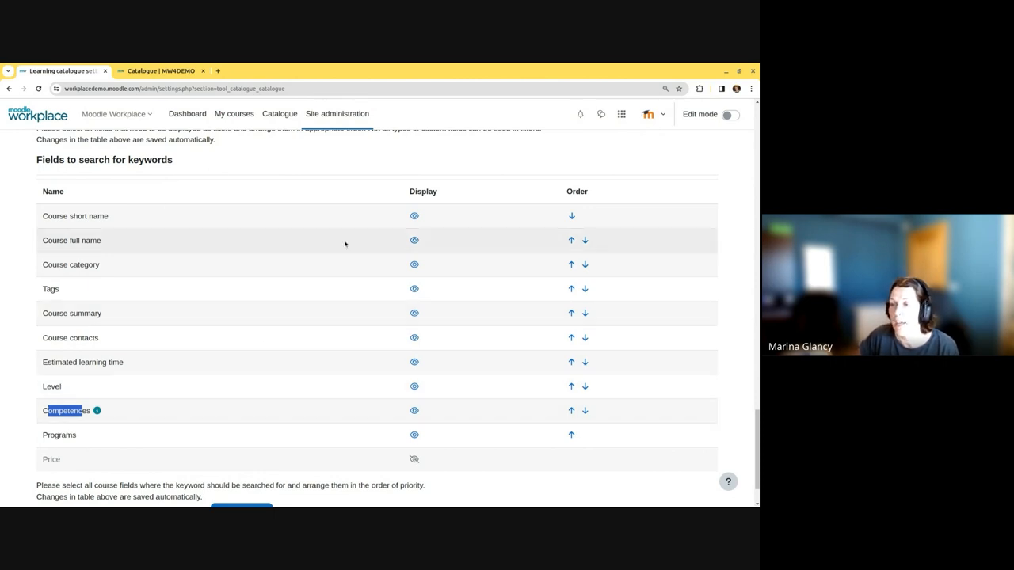
mouse_move(166, 293)
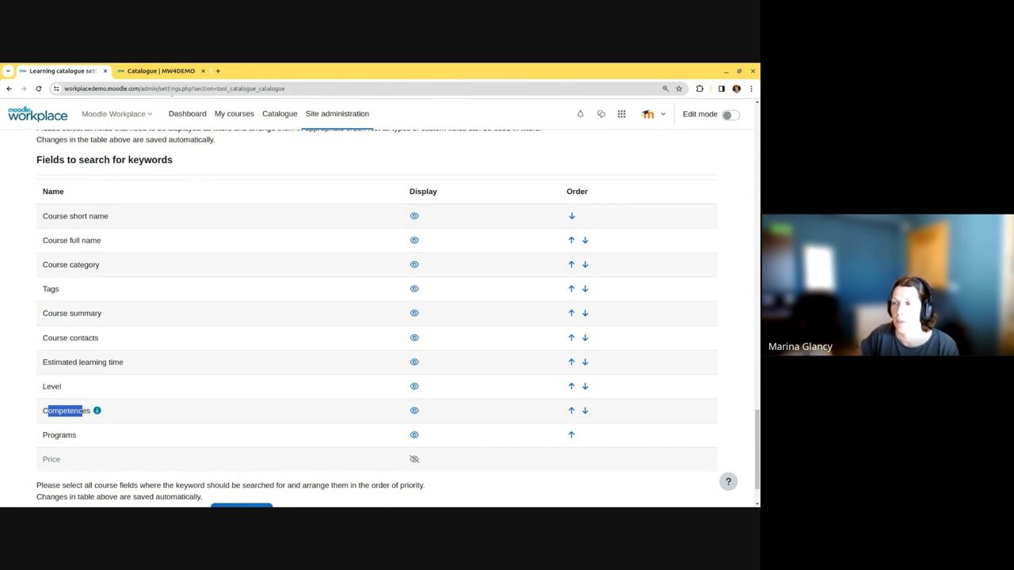
Step: Search the Catalogue for 'intermediate' and review the 40 results
left_click(159, 71)
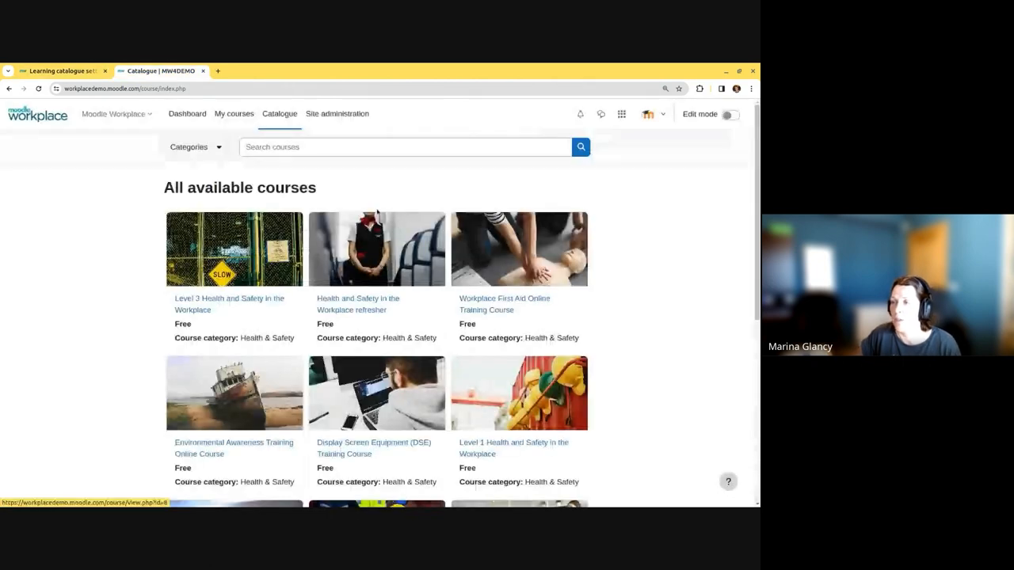
type("inter")
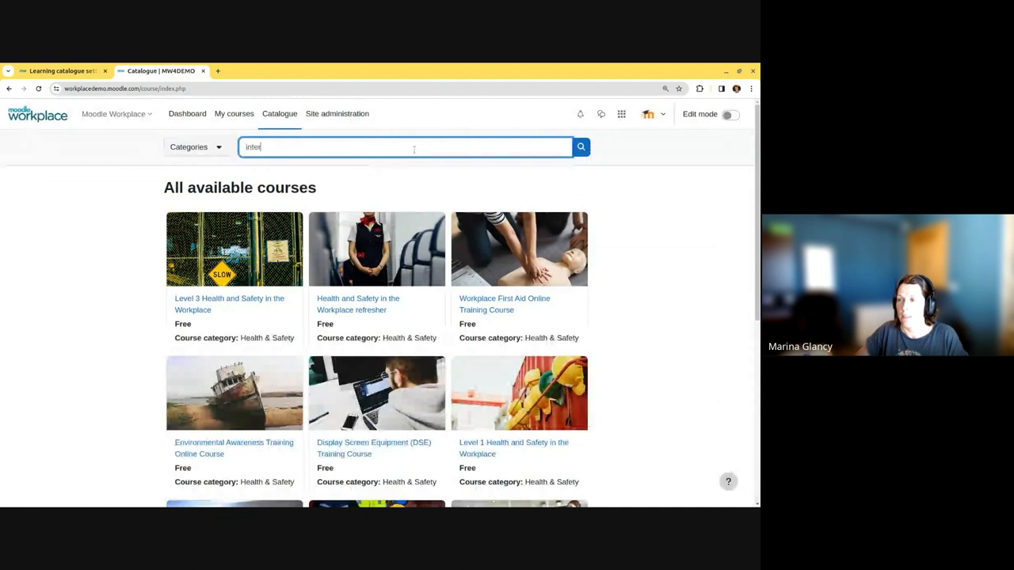
left_click(580, 147)
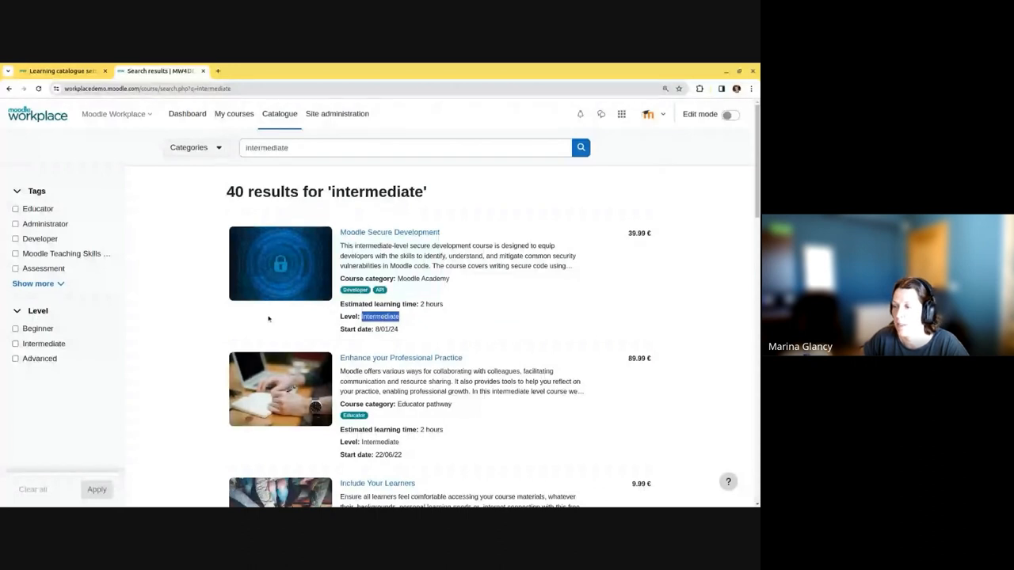
scroll("down", 3)
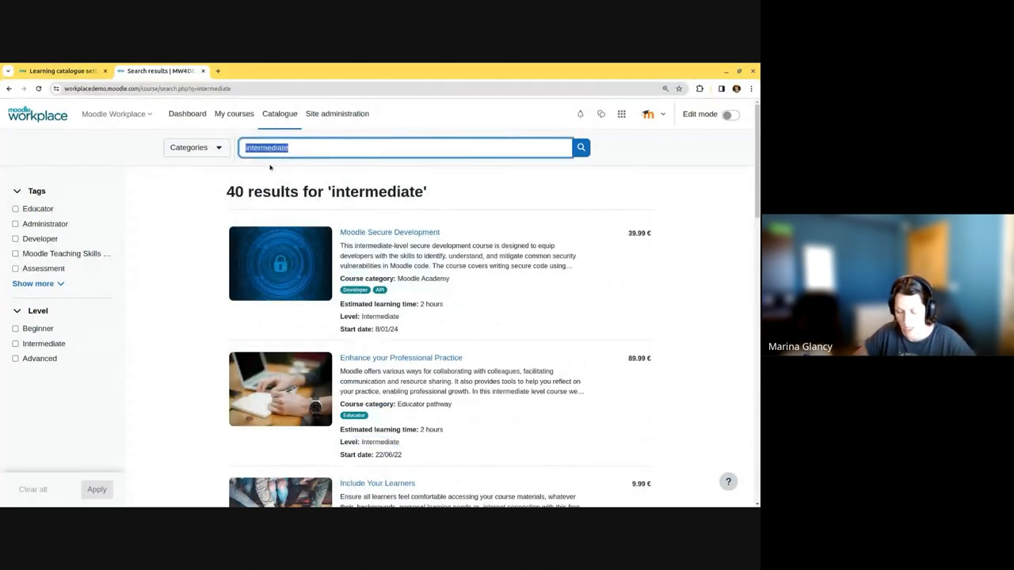
Step: Search for 'health' and scroll through the matching Health & Safety courses
type("health")
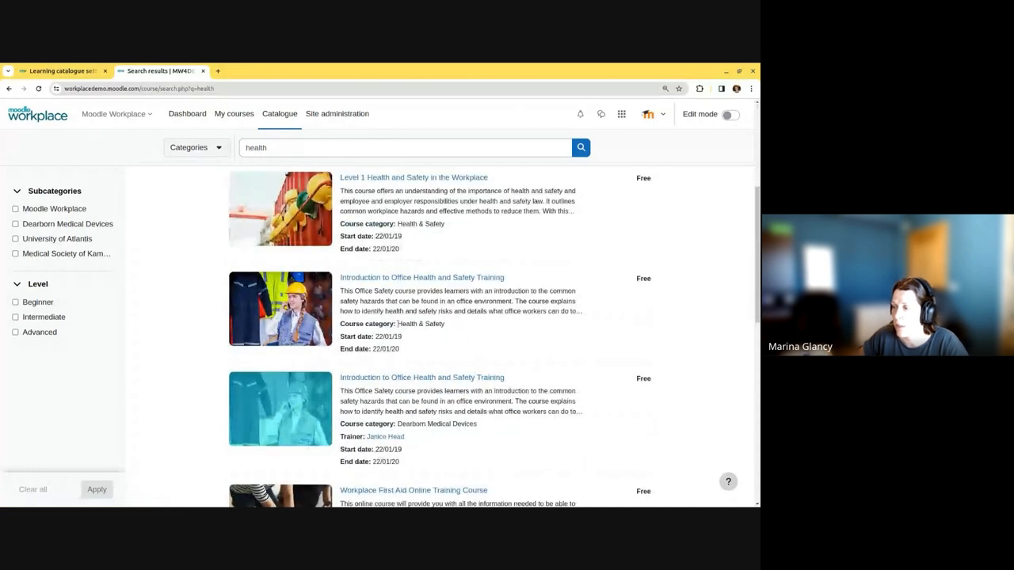
double_click(407, 324)
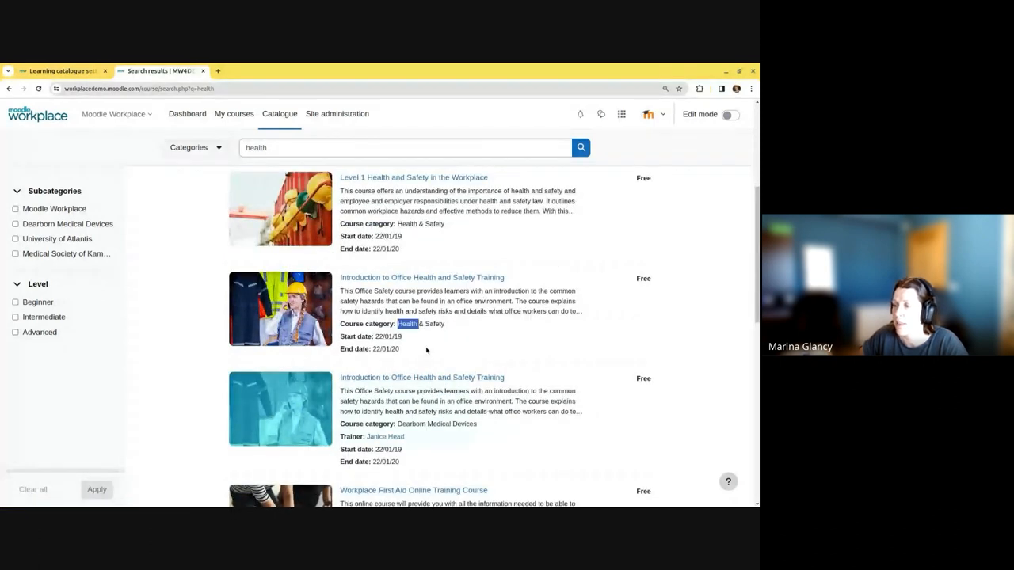
scroll("down", 3)
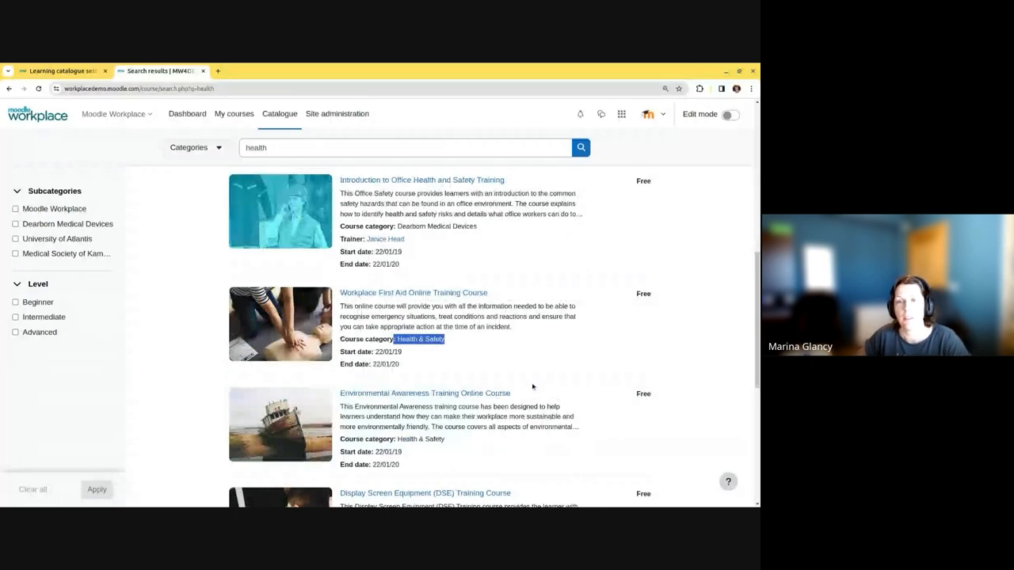
scroll("down", 3)
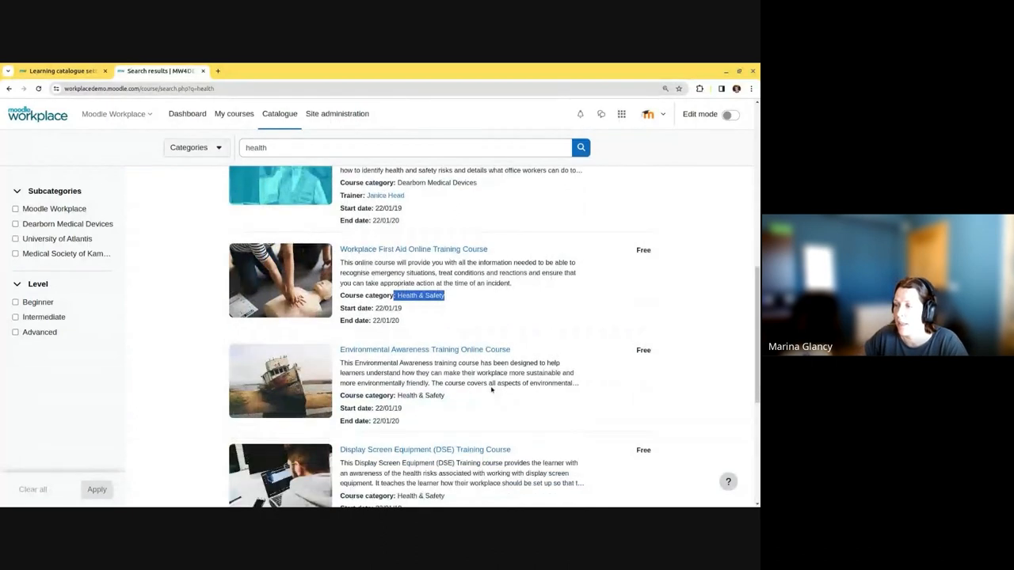
scroll("down", 3)
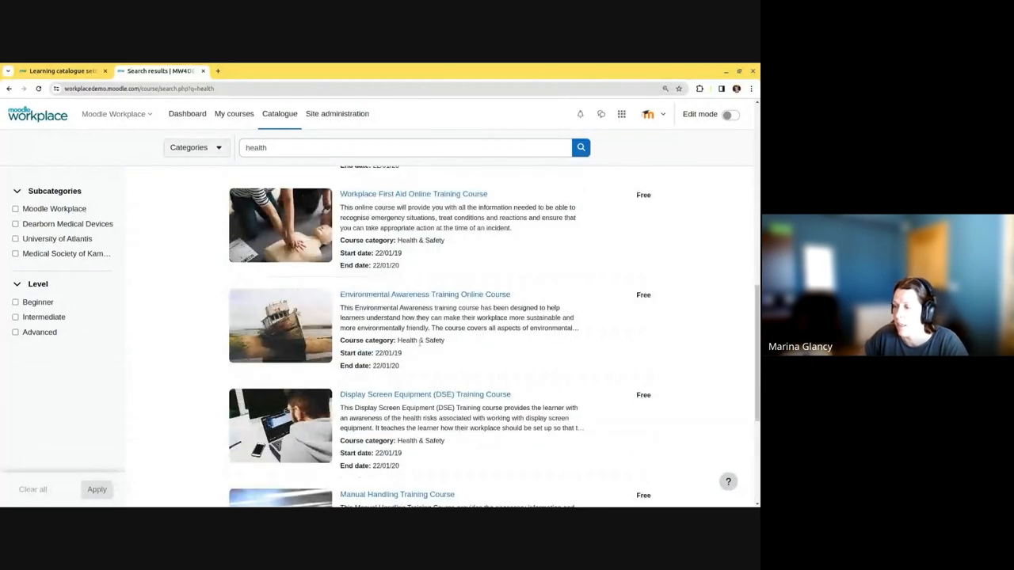
scroll("down", 3)
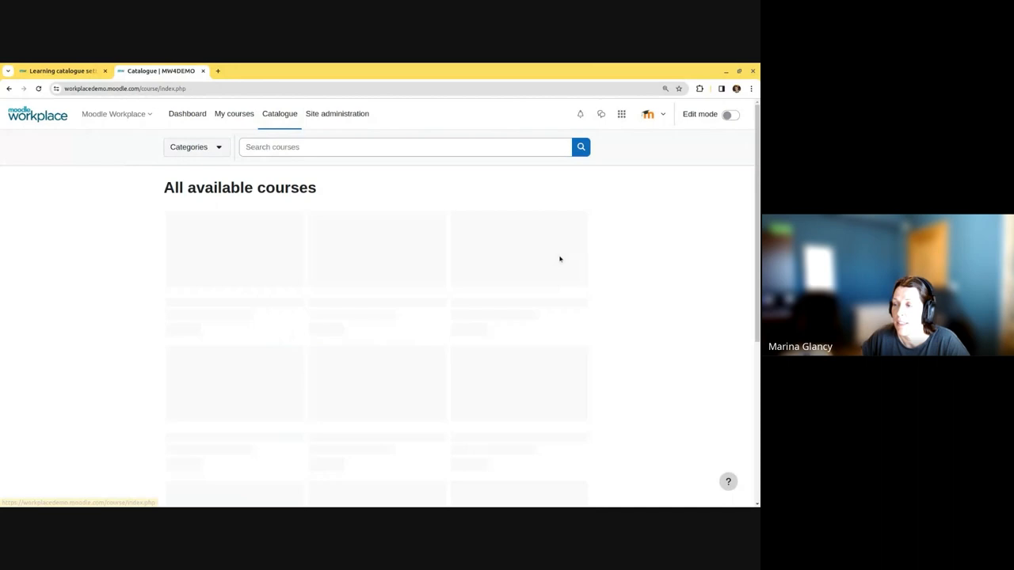
scroll("down", 3)
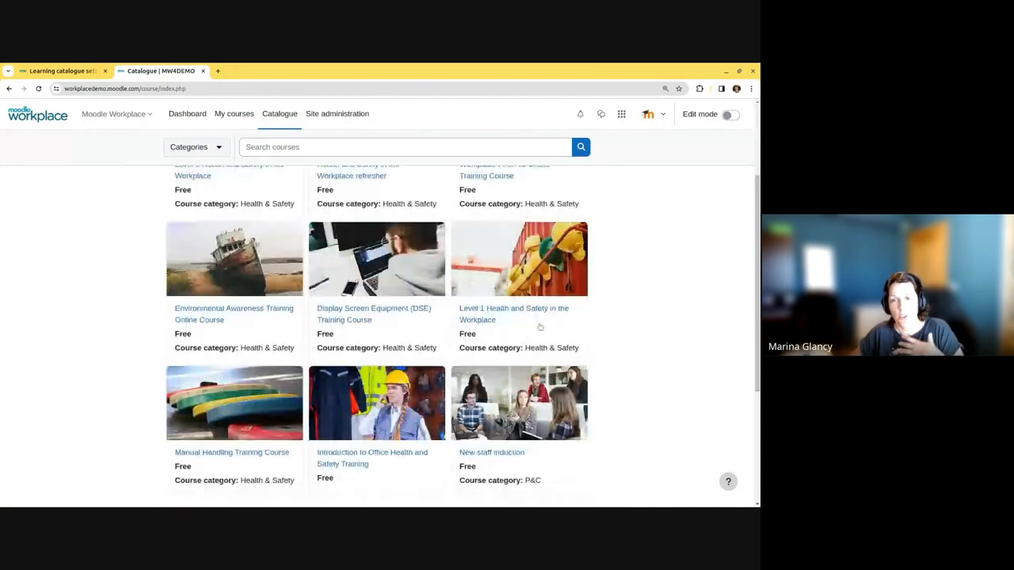
scroll("down", 3)
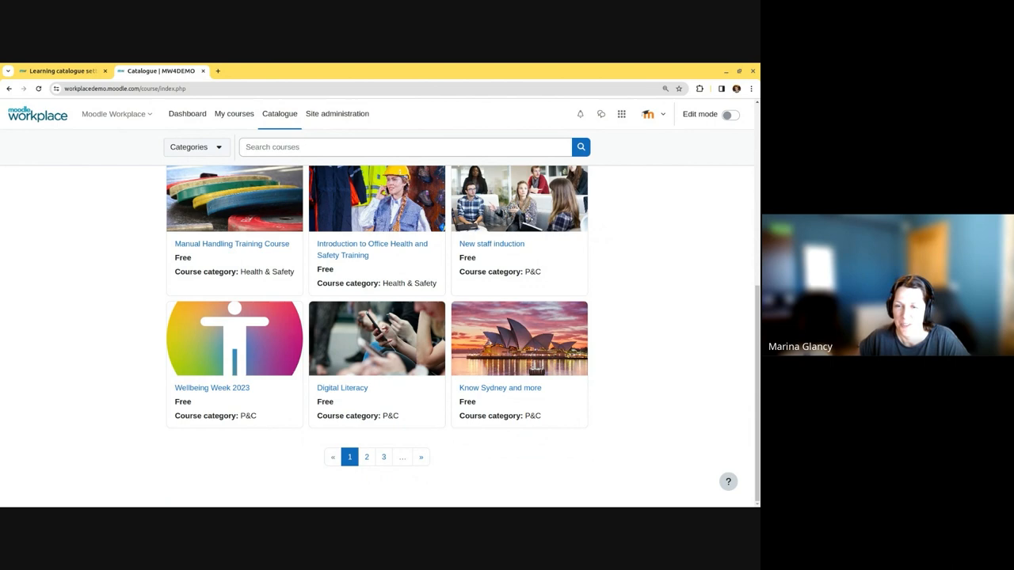
mouse_move(588, 373)
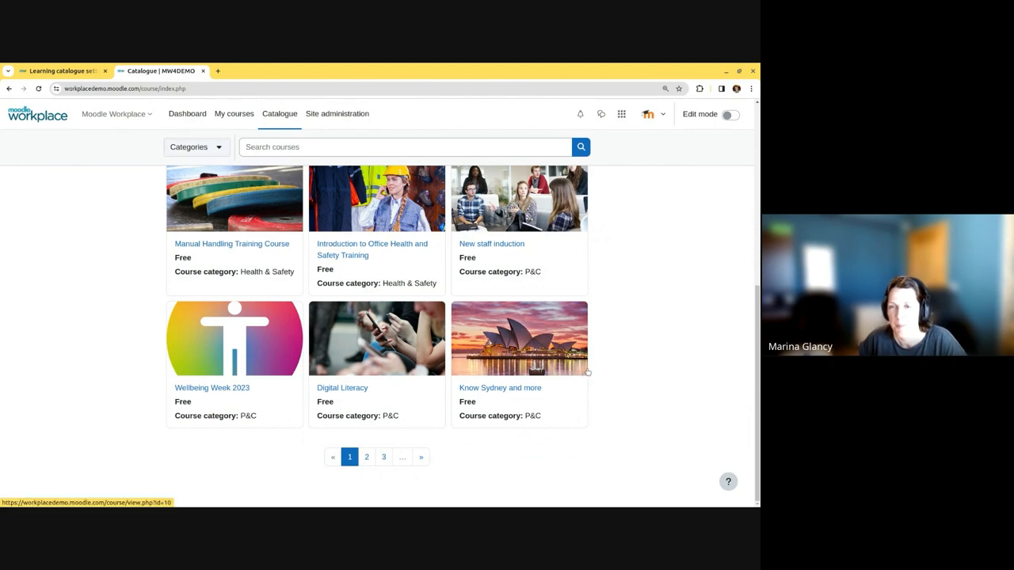